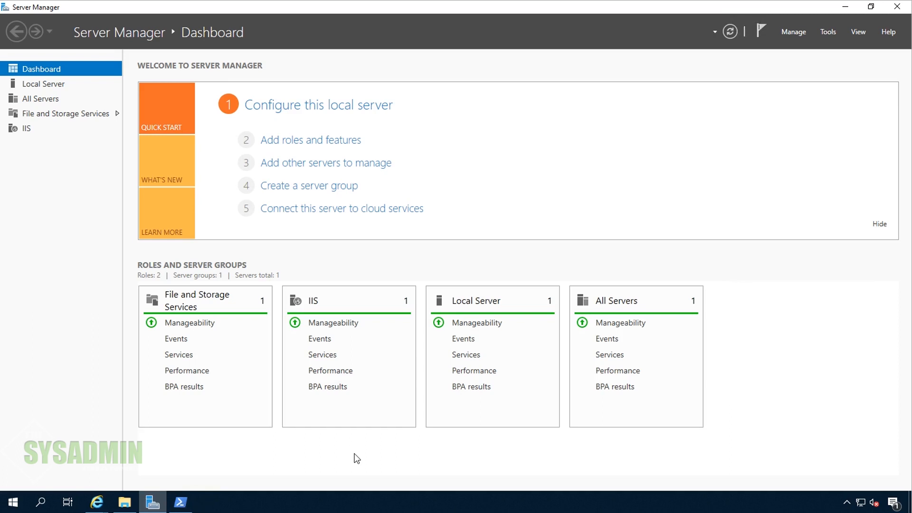
{"action": "mouse_move", "coordinate": [263, 471]}
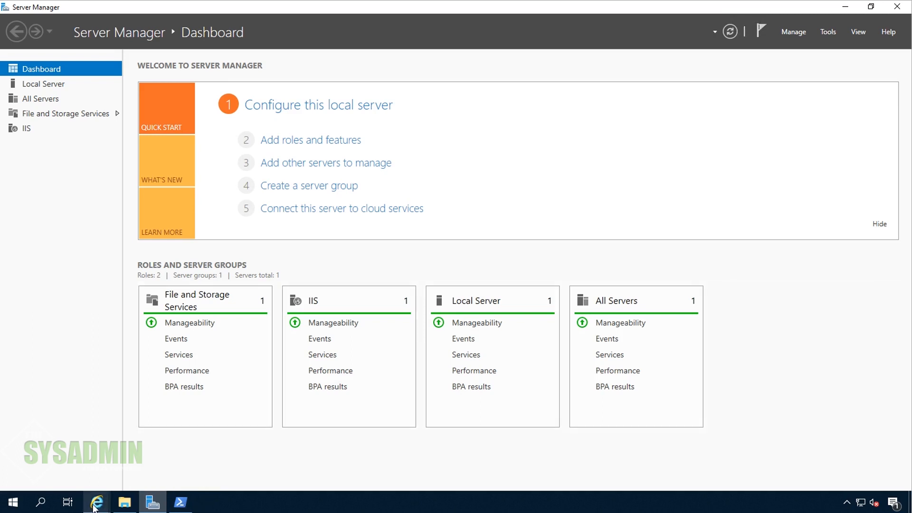
Review the Exchange Server system requirements page down to Supported operating systems.
{"action": "left_click", "coordinate": [96, 502]}
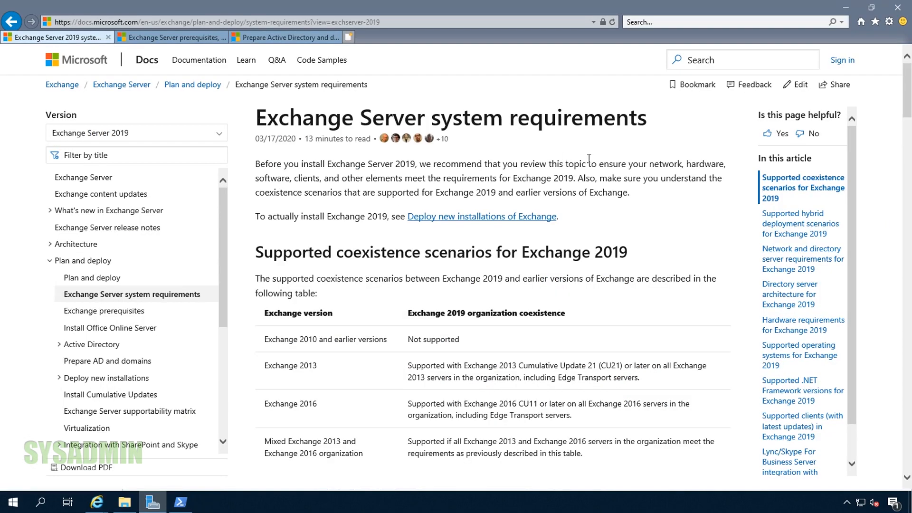
{"action": "scroll", "scroll_direction": "down", "scroll_amount": 3}
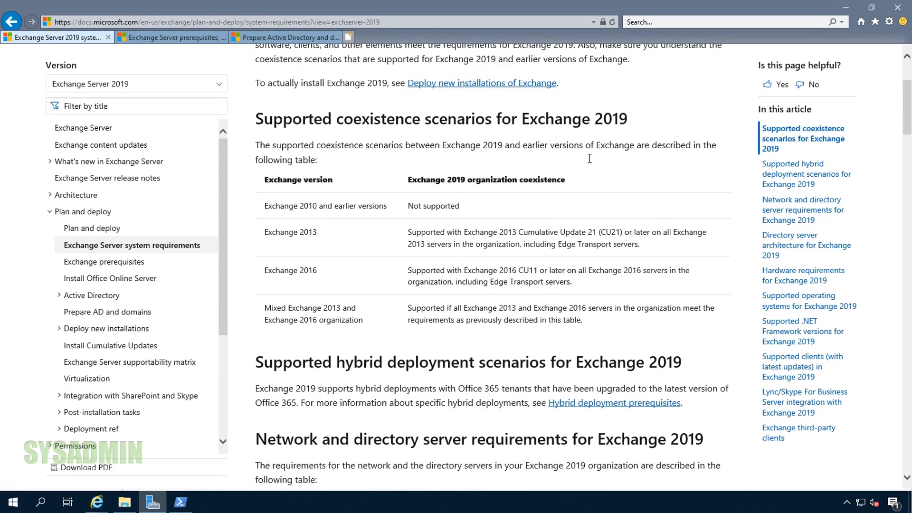
{"action": "scroll", "scroll_direction": "down", "scroll_amount": 3}
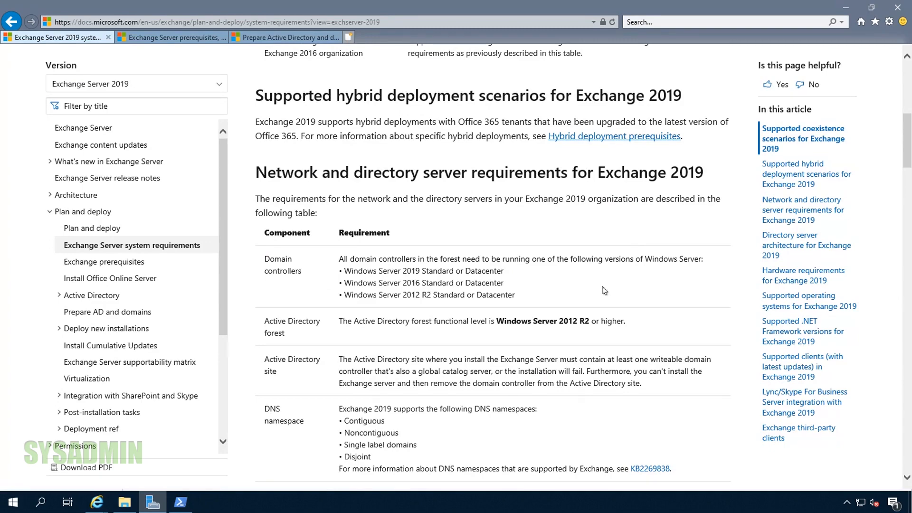
{"action": "scroll", "scroll_direction": "down", "scroll_amount": 3}
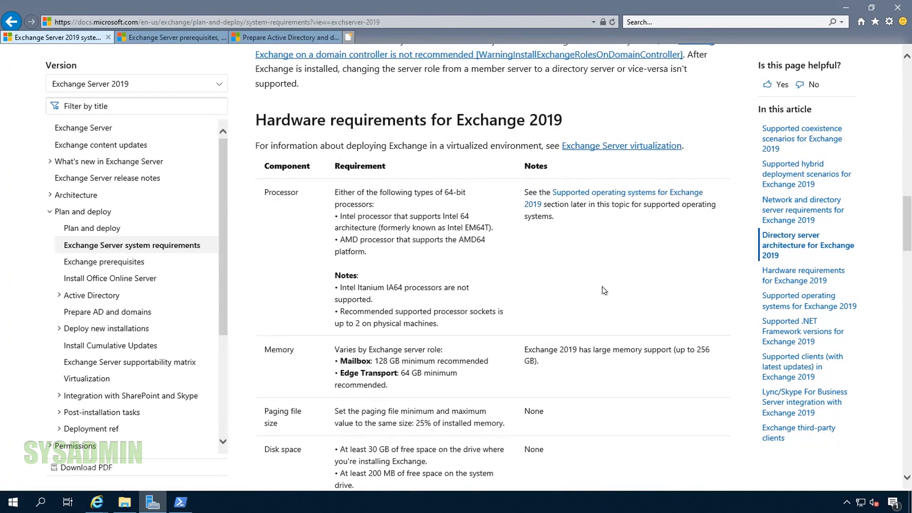
{"action": "scroll", "scroll_direction": "down", "scroll_amount": 3}
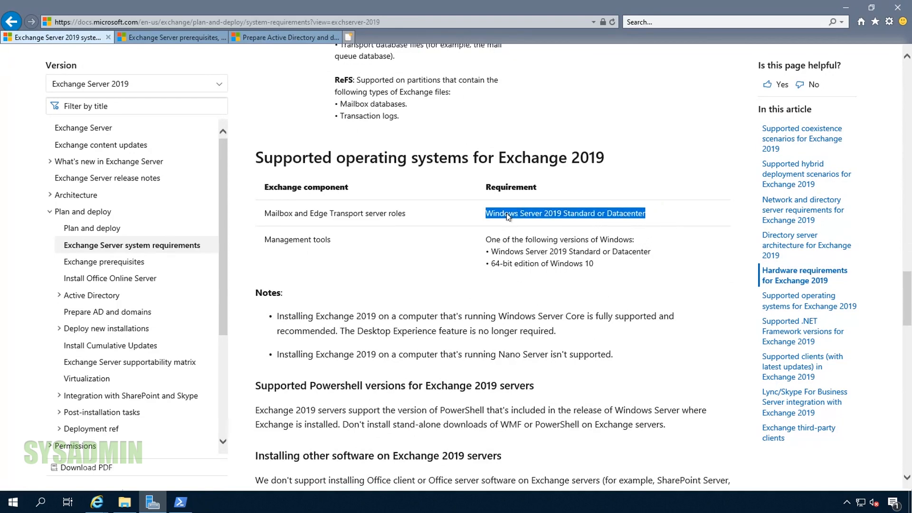
{"action": "mouse_move", "coordinate": [666, 221]}
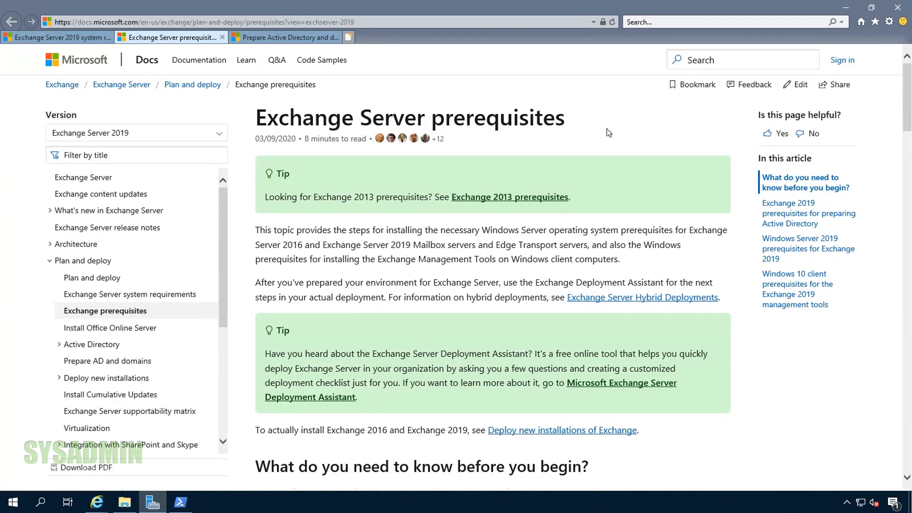
{"action": "mouse_move", "coordinate": [612, 134]}
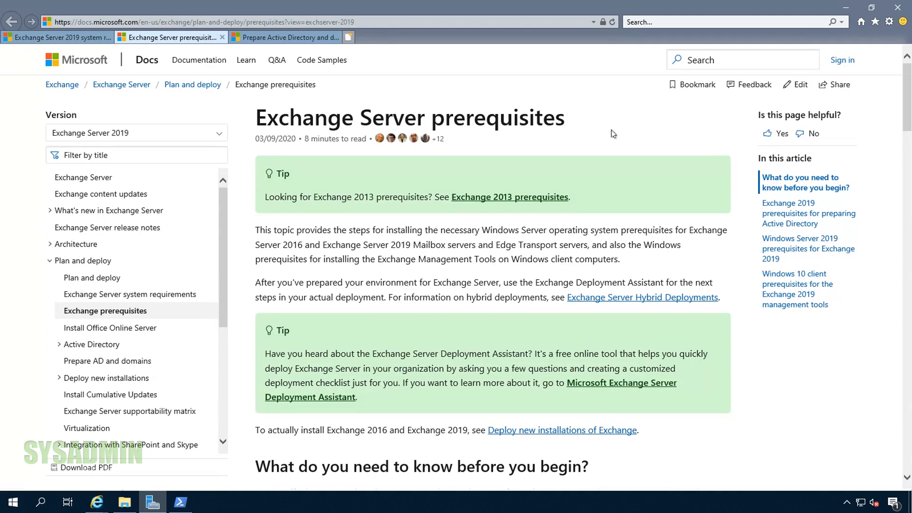
Read the Exchange prerequisites, then open the Prepare Active Directory and domains article.
{"action": "scroll", "scroll_direction": "down", "scroll_amount": 3}
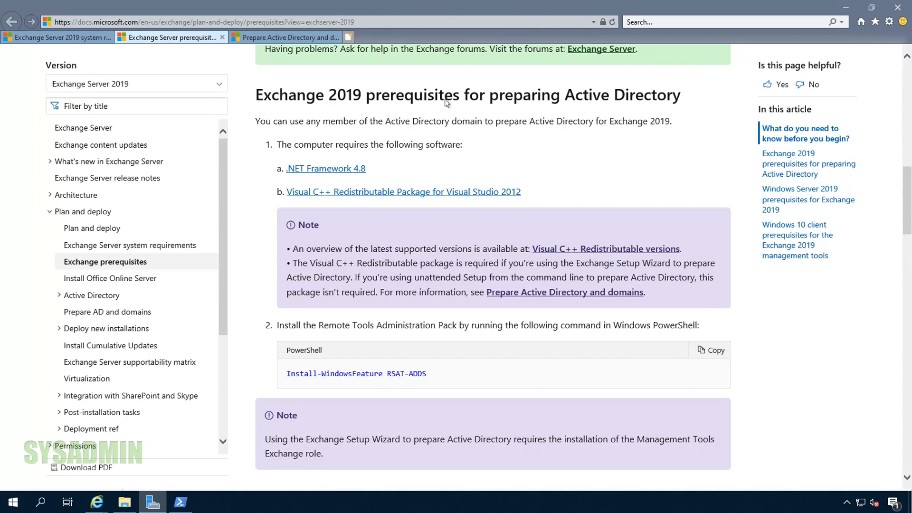
{"action": "left_click", "coordinate": [564, 292]}
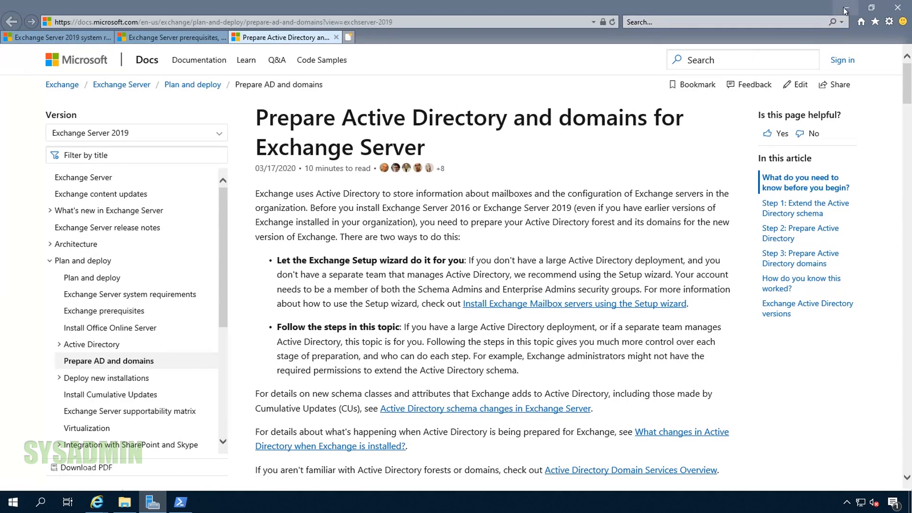
Open the EXCHANGESERVER2019-X64-CU1 DVD drive in File Explorer.
{"action": "left_click", "coordinate": [124, 502]}
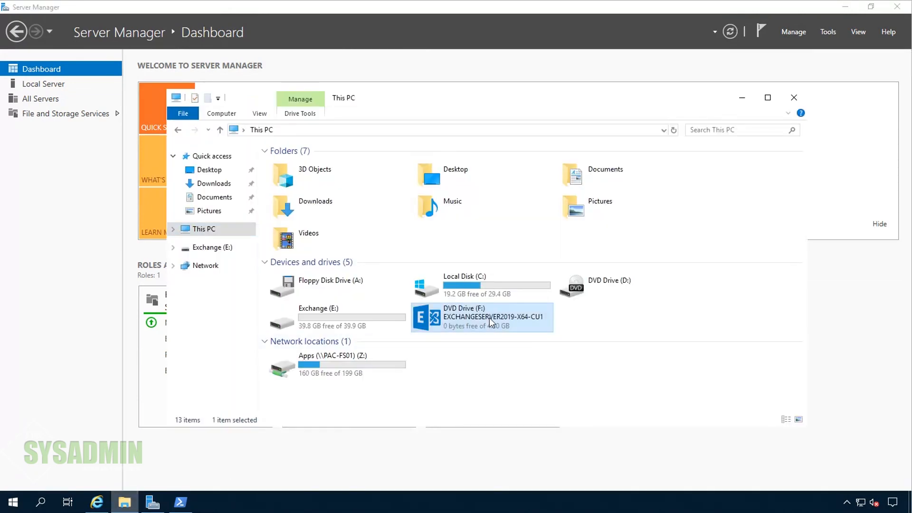
{"action": "double_click", "coordinate": [488, 317]}
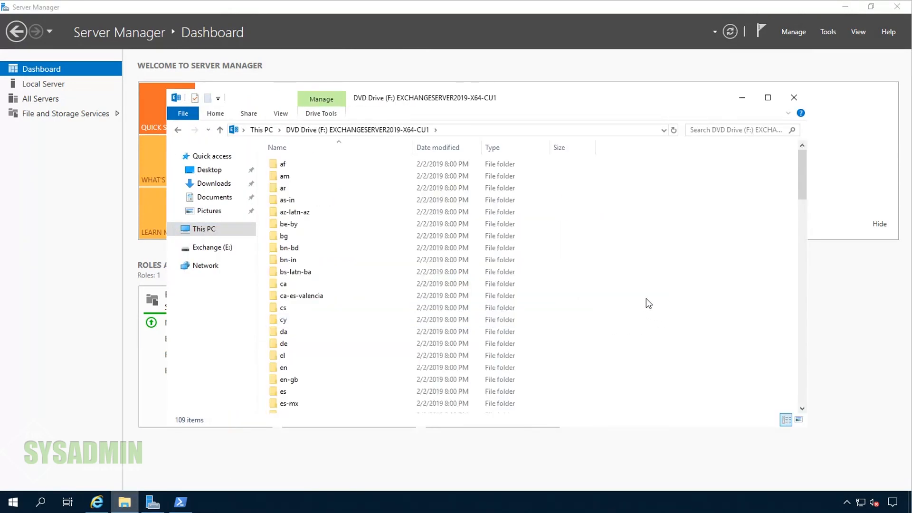
{"action": "mouse_move", "coordinate": [743, 97]}
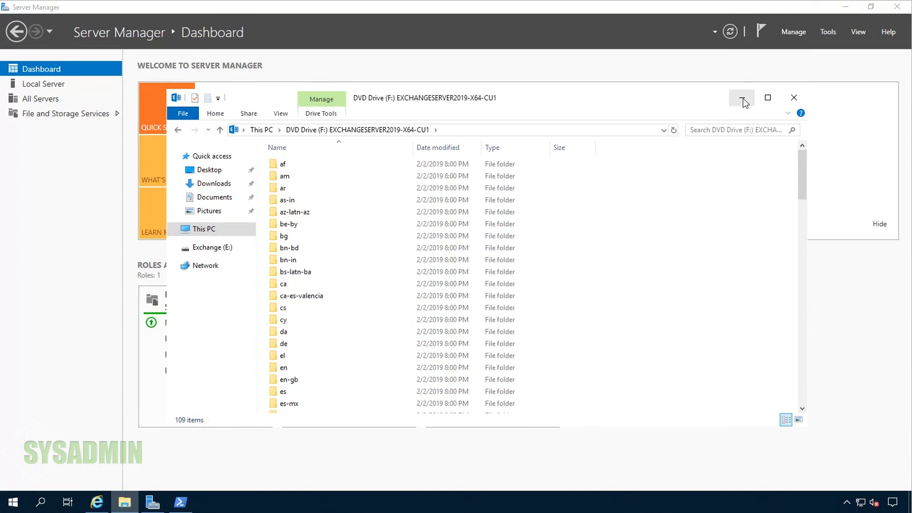
{"action": "mouse_move", "coordinate": [742, 97]}
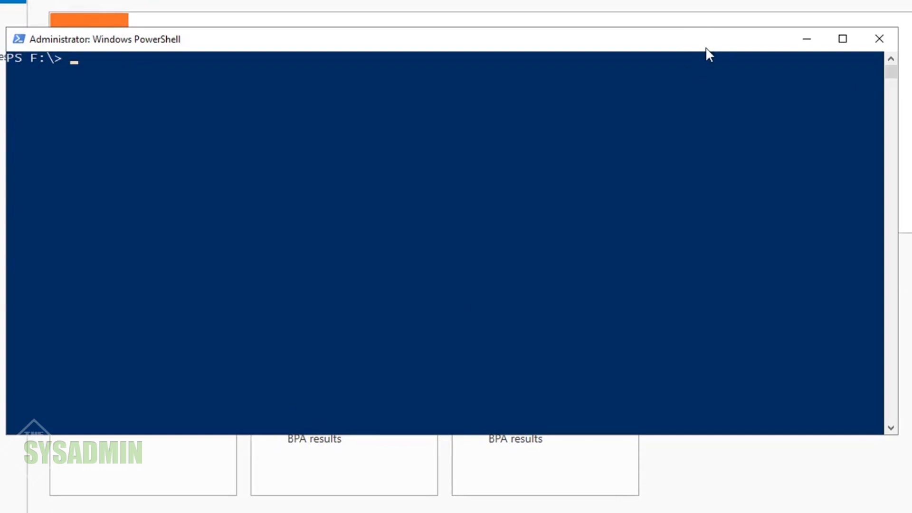
{"action": "mouse_move", "coordinate": [708, 55]}
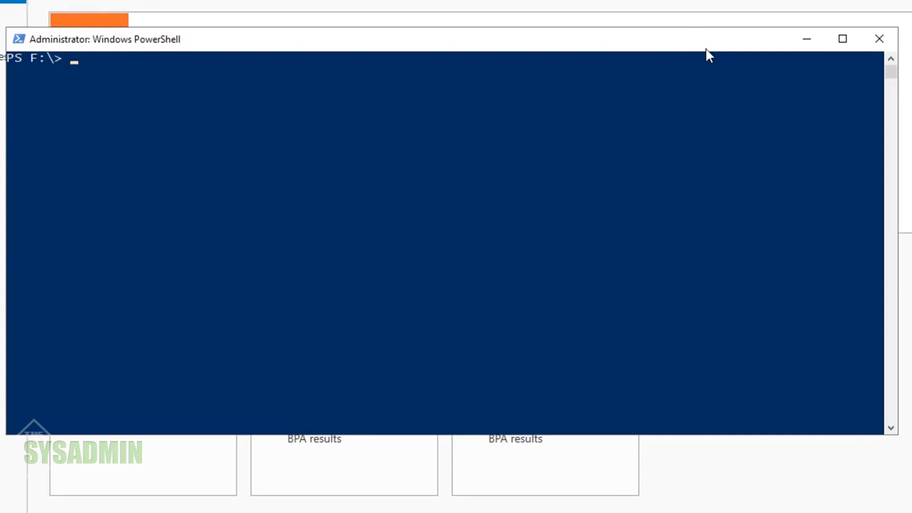
{"action": "type", "text": "Install-WindowsFeature RSAT-AD-Tools"}
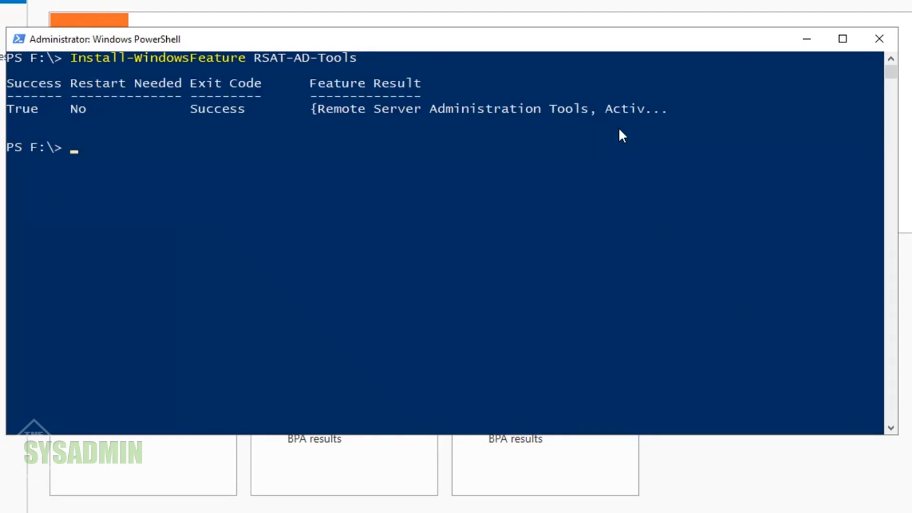
{"action": "type", "text": "Get-ADPrincipalGroupMembership pcontreras | select samaccountname"}
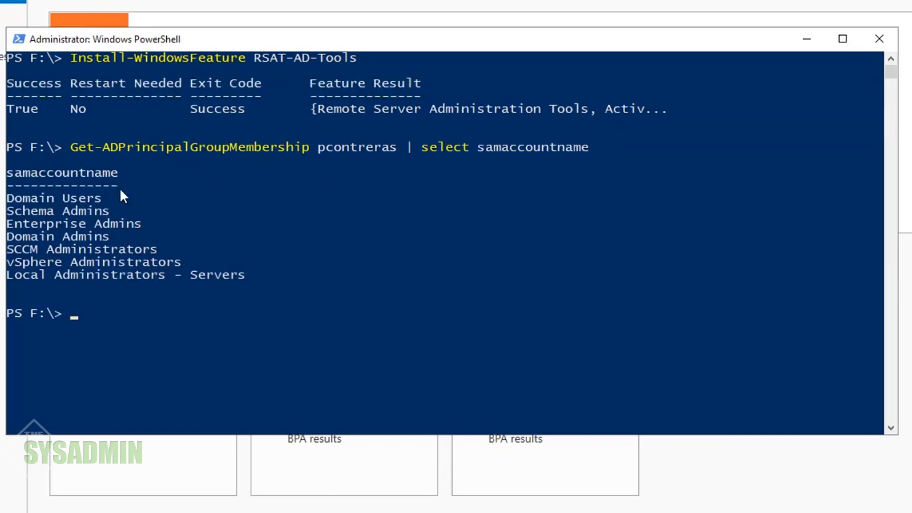
{"action": "double_click", "coordinate": [57, 211]}
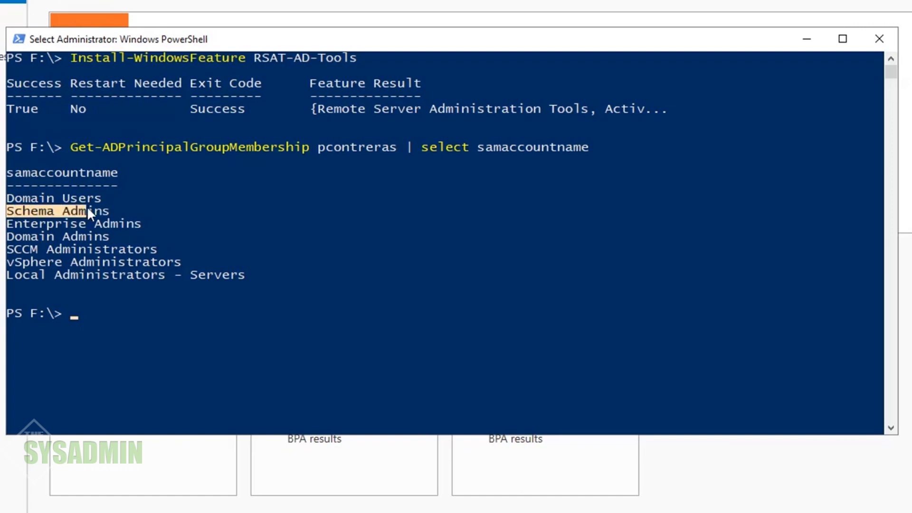
{"action": "left_click_drag", "start_coordinate": [87, 211], "coordinate": [134, 222]}
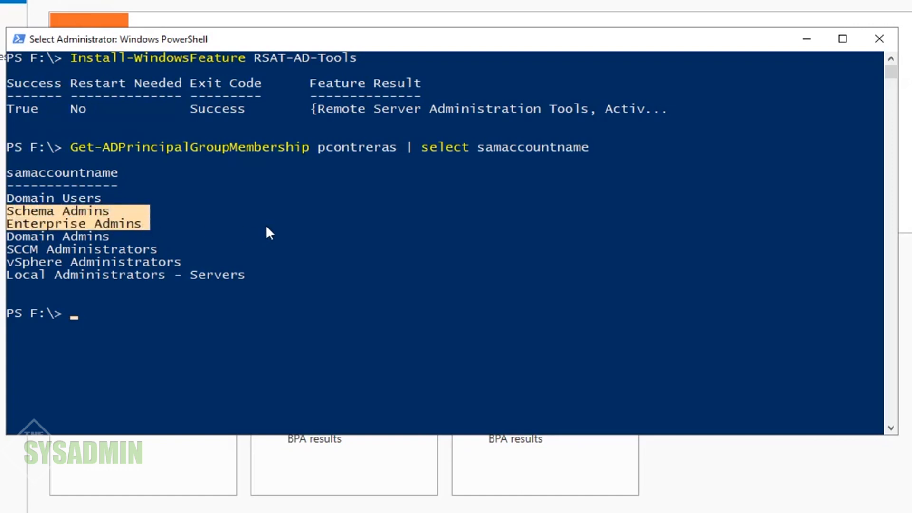
{"action": "type", "text": "cl"}
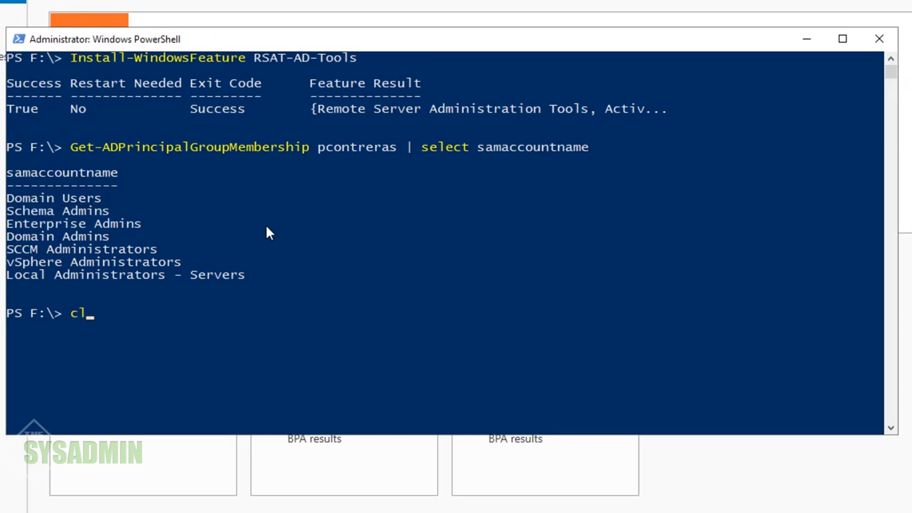
Run Setup.exe /PrepareSchema to extend the Active Directory schema for Exchange 2019.
{"action": "key", "text": "Enter"}
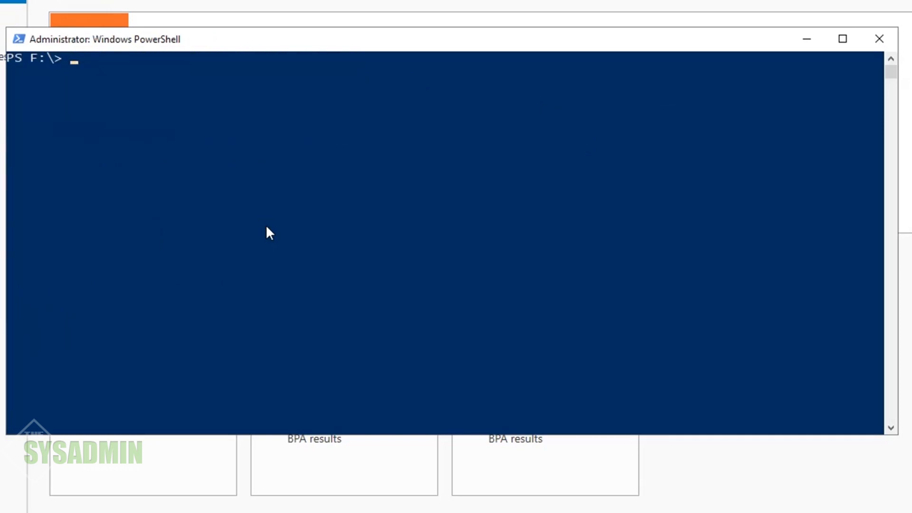
{"action": "type", "text": ".\\Setup.exe /IAcceptExchangeServerLicenseTerms /PrepareSchema"}
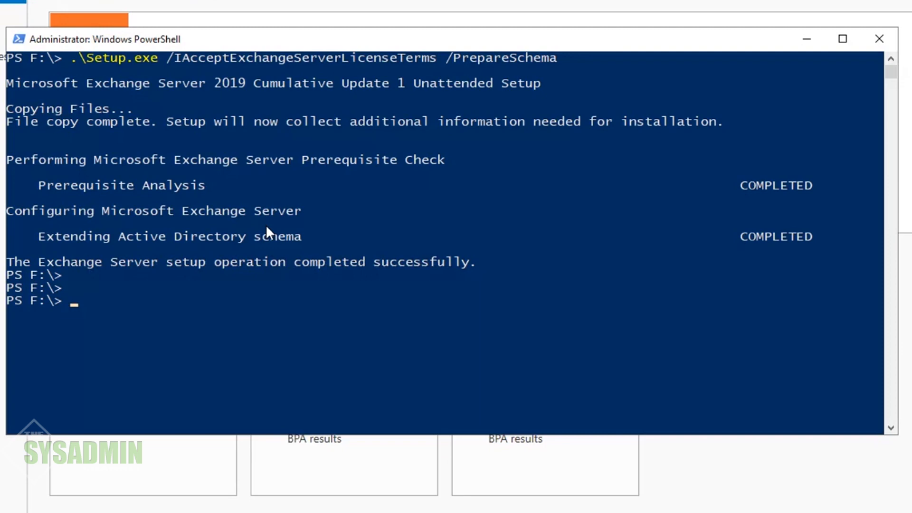
Run Setup.exe /PrepareAD for organization theSysad, then /PrepareAllDomains.
{"action": "type", "text": ".\\Setup.exe /IAcceptExchangeServerLicenseTerms /PrepareAD /OrganizationName:\"theSysadminChannel\""}
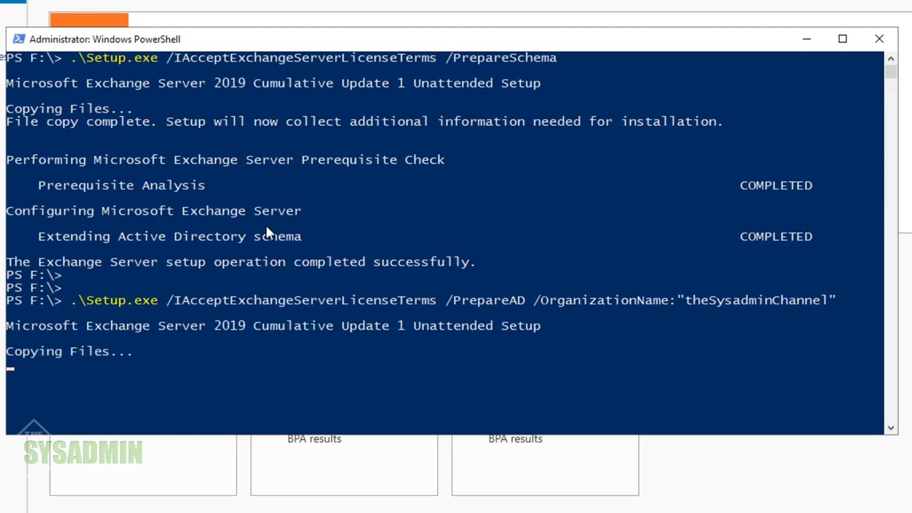
{"action": "scroll", "scroll_direction": "down", "scroll_amount": 3}
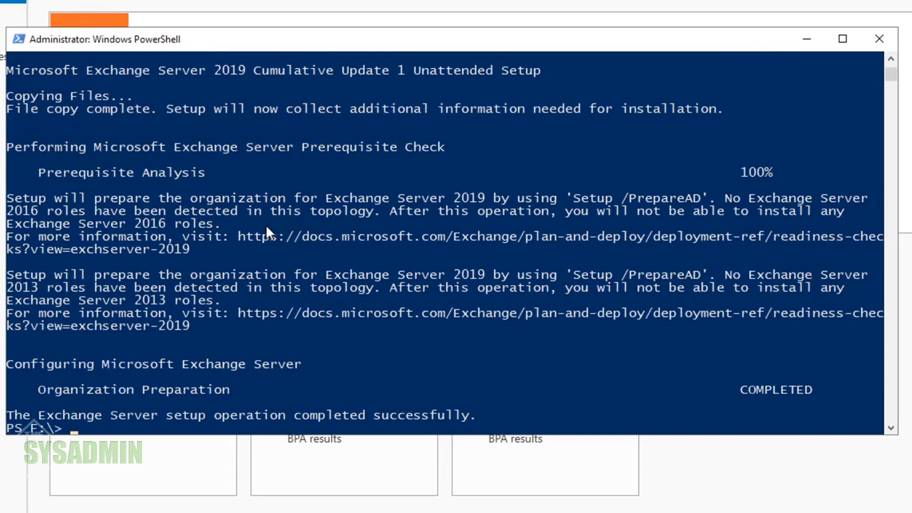
{"action": "key", "text": "enter"}
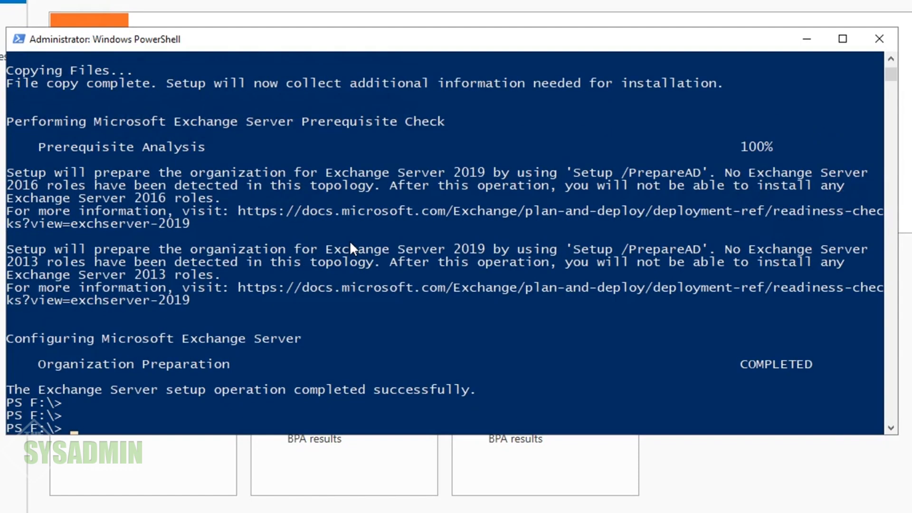
{"action": "type", "text": ".\\Setup.exe /IAcceptExchangeServerLicenseTerms /PrepareAllDomains"}
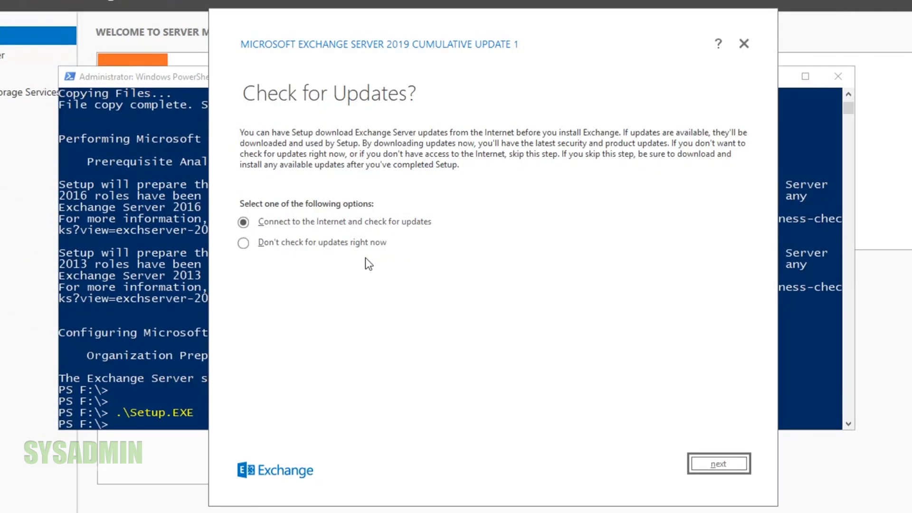
Skip the online update check and continue past the Introduction page.
{"action": "left_click", "coordinate": [243, 242]}
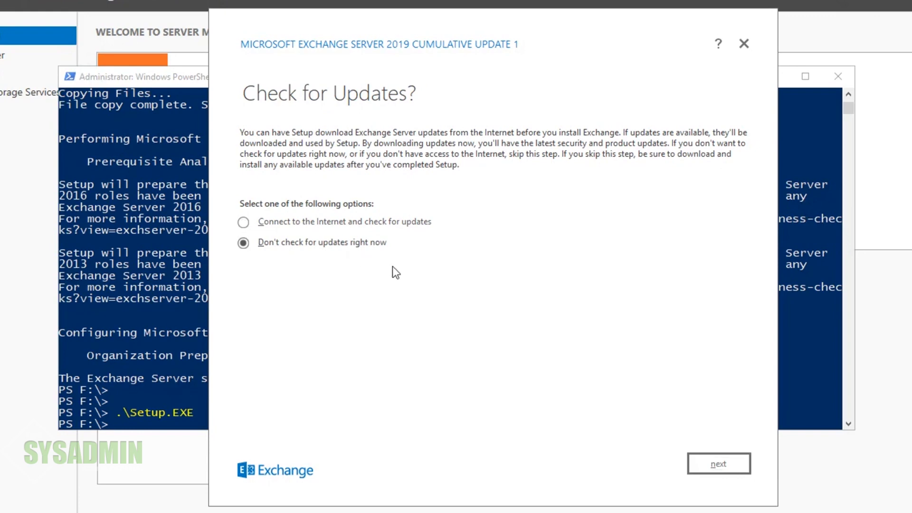
{"action": "left_click", "coordinate": [719, 464]}
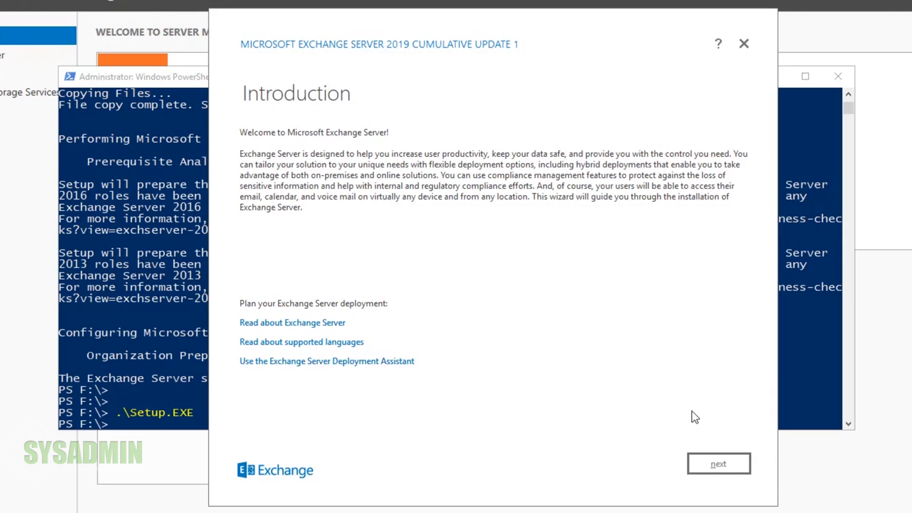
{"action": "mouse_move", "coordinate": [569, 303]}
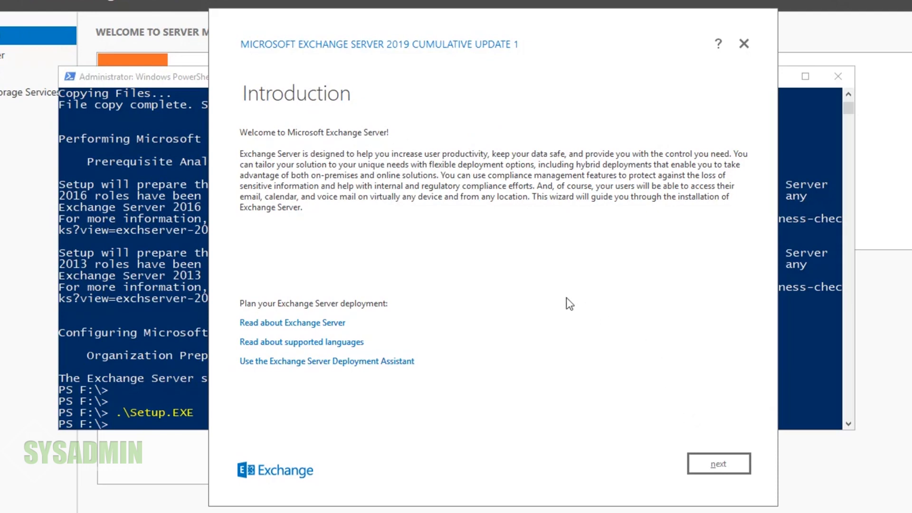
{"action": "left_click", "coordinate": [719, 464]}
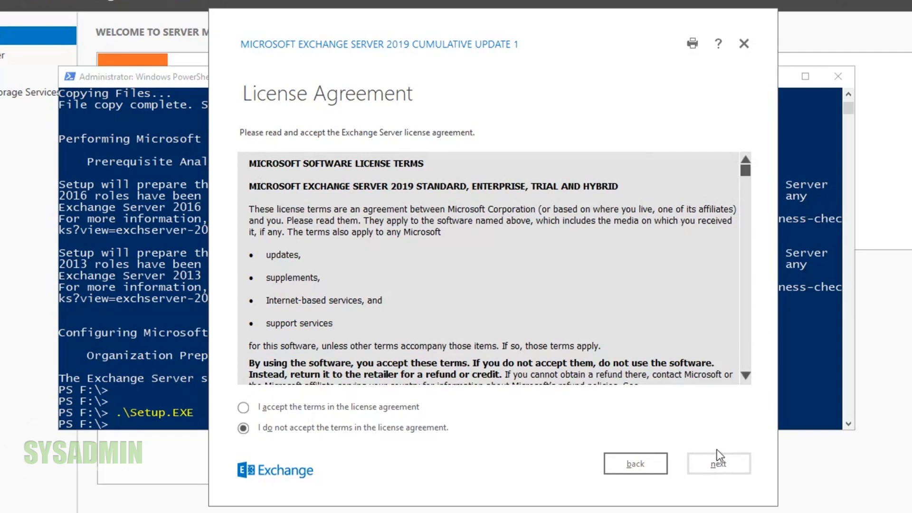
Accept the license terms and continue to Recommended Settings.
{"action": "scroll", "scroll_direction": "down", "scroll_amount": 3}
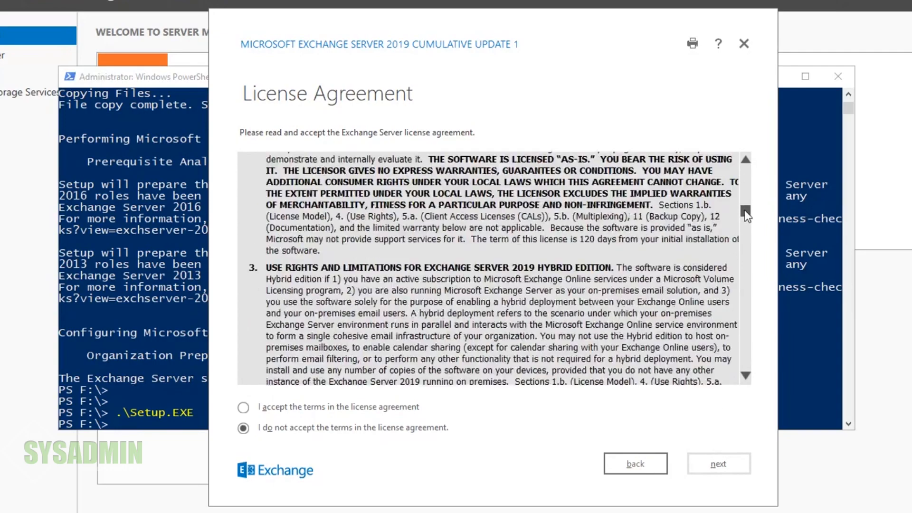
{"action": "scroll", "scroll_direction": "down", "scroll_amount": 3}
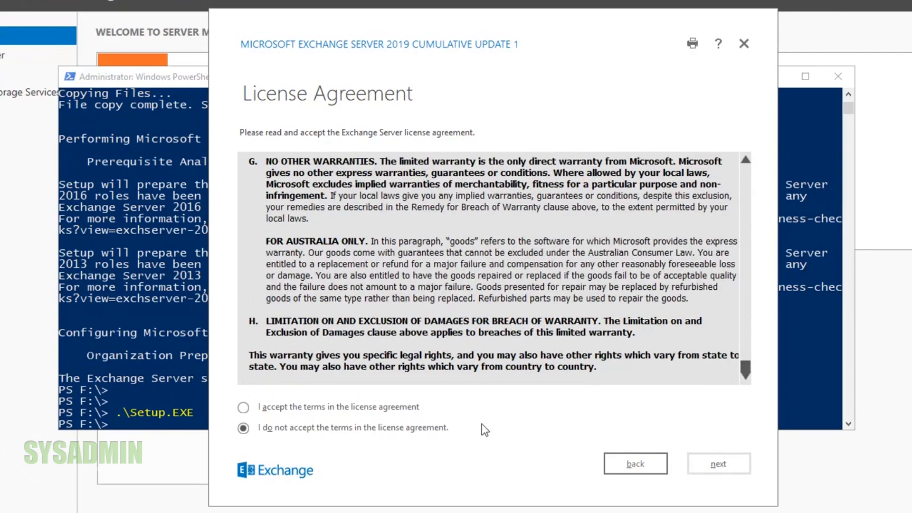
{"action": "left_click", "coordinate": [244, 407]}
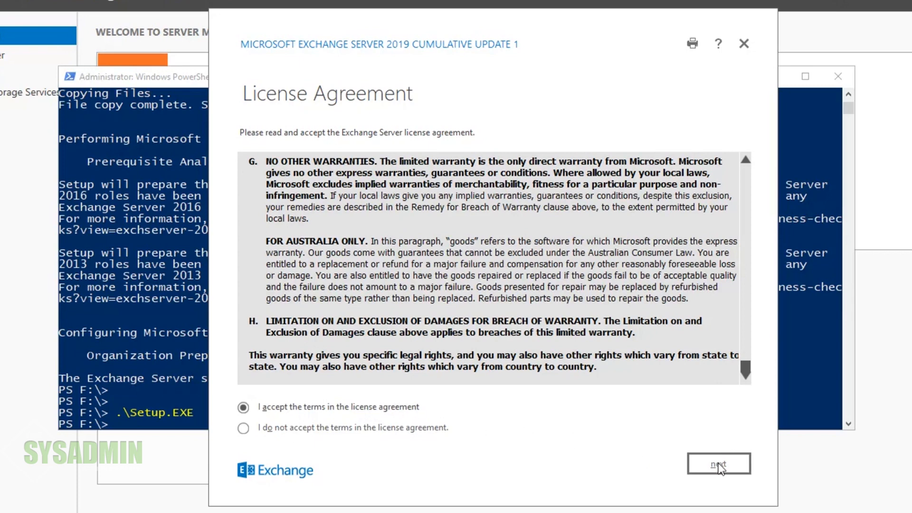
{"action": "left_click", "coordinate": [719, 464]}
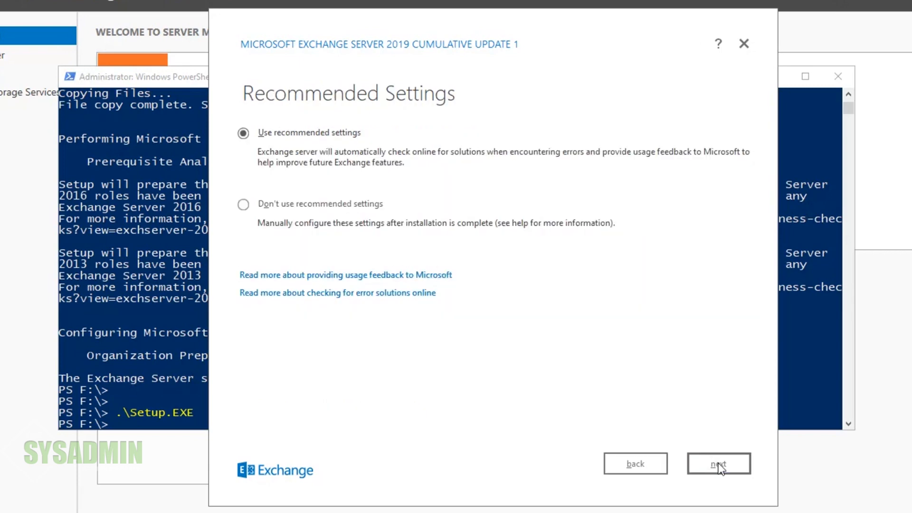
{"action": "mouse_move", "coordinate": [438, 162]}
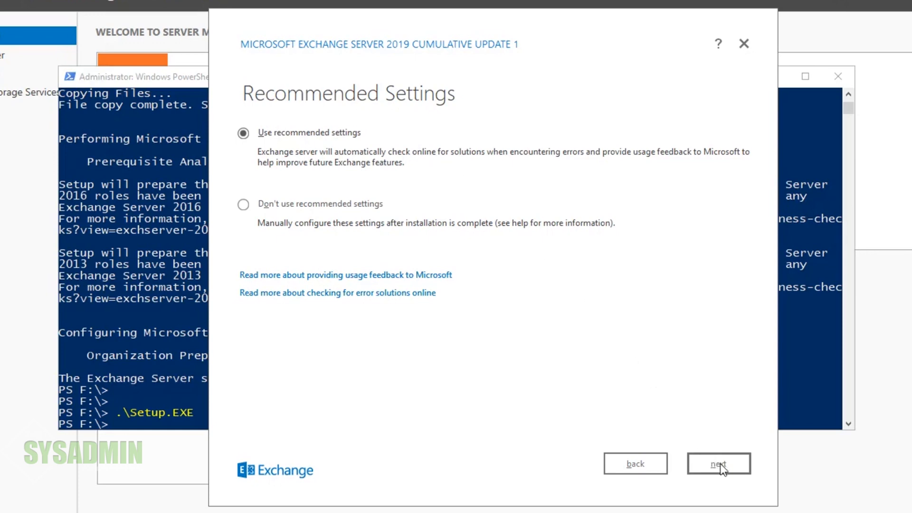
{"action": "mouse_move", "coordinate": [724, 471]}
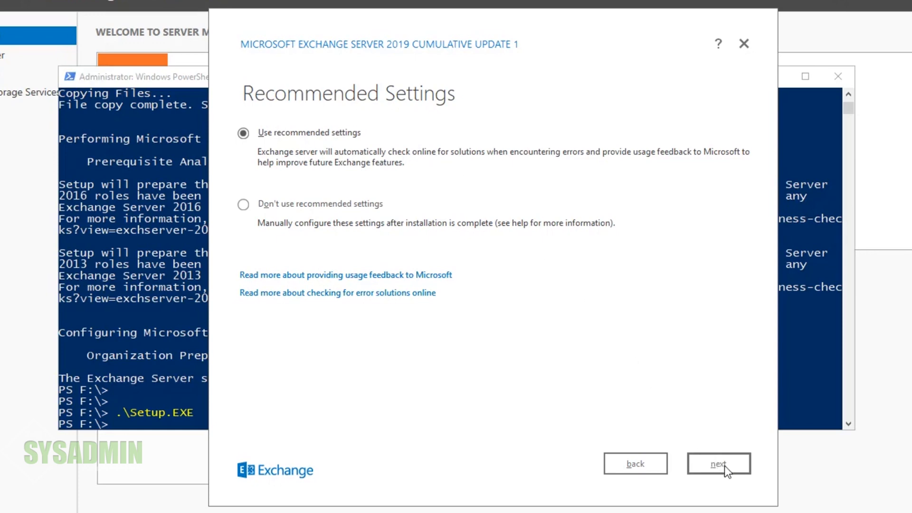
Keep recommended settings and select the Mailbox role with Windows Server features installed automatically.
{"action": "left_click", "coordinate": [718, 464]}
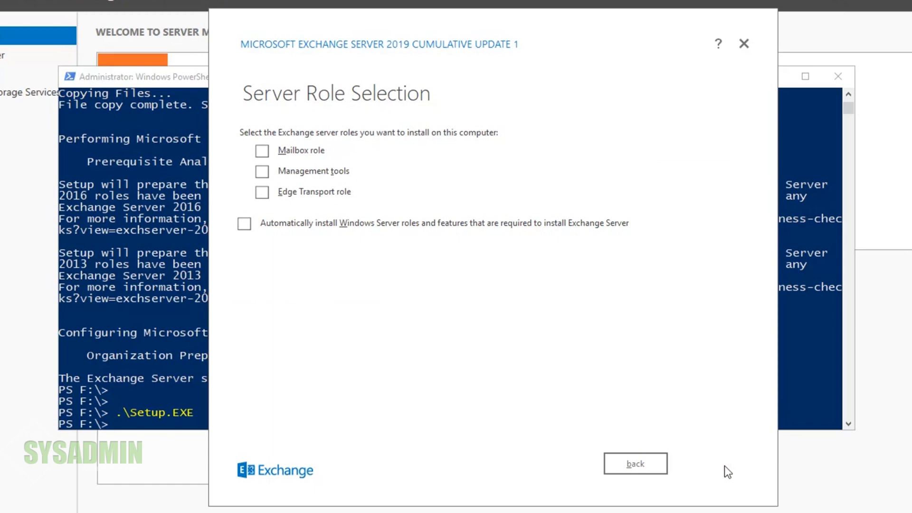
{"action": "mouse_move", "coordinate": [302, 156]}
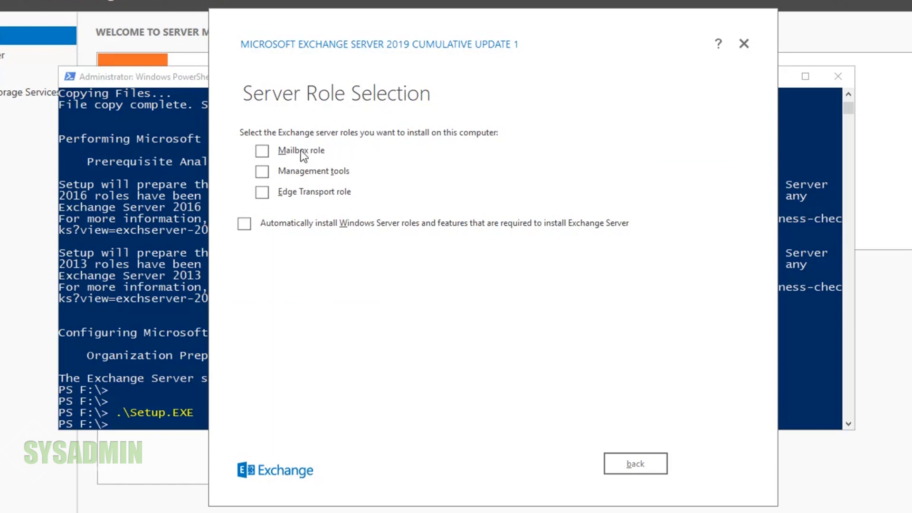
{"action": "left_click", "coordinate": [263, 150]}
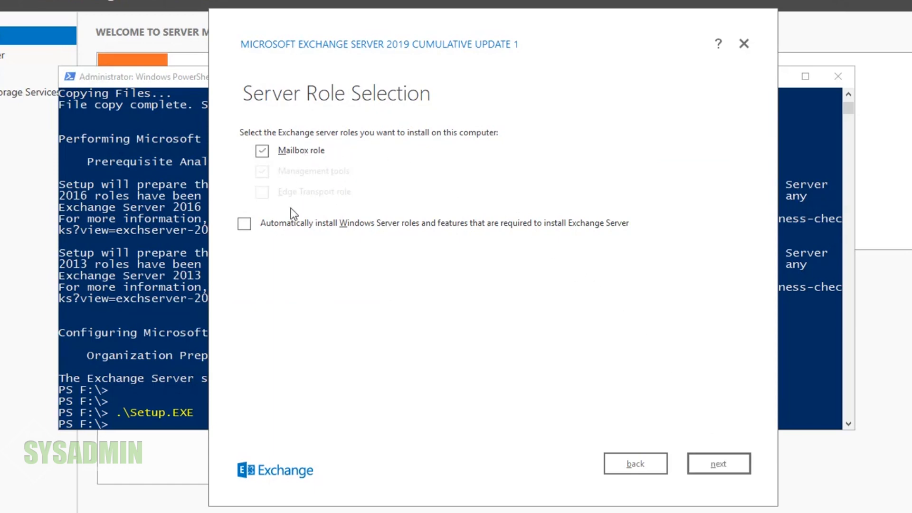
{"action": "left_click", "coordinate": [244, 223]}
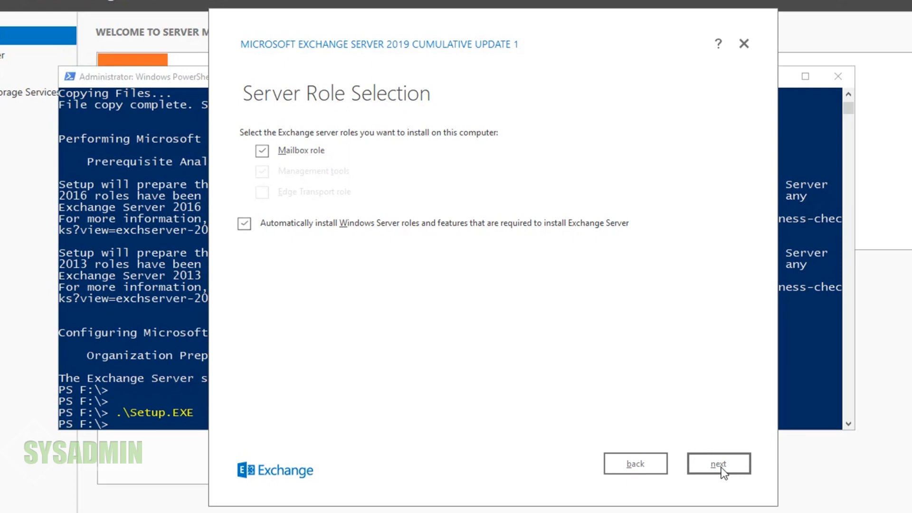
{"action": "left_click", "coordinate": [718, 464]}
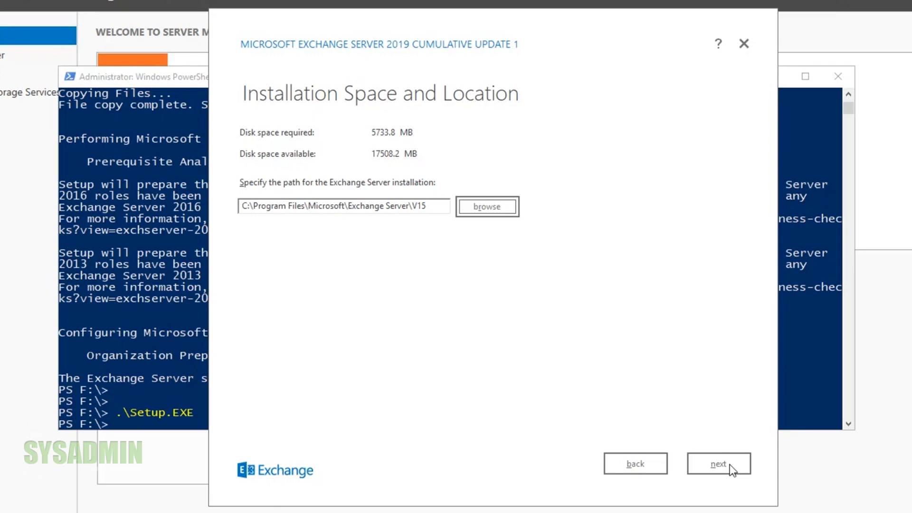
Keep the default installation path and continue to Malware Protection Settings.
{"action": "left_click", "coordinate": [719, 463]}
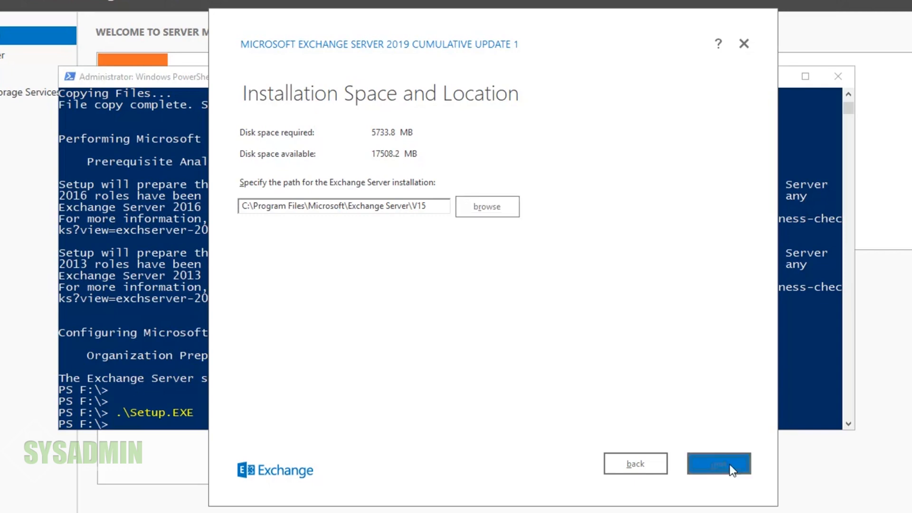
{"action": "left_click", "coordinate": [719, 464]}
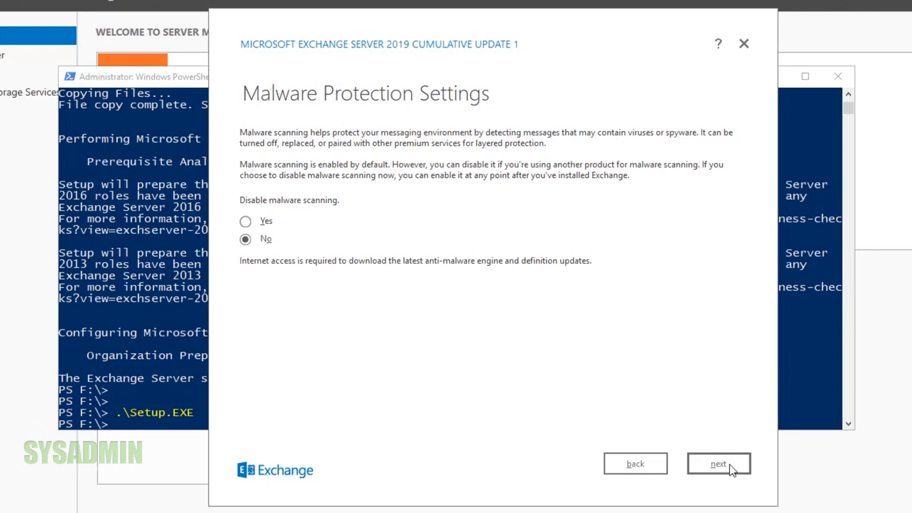
Keep malware scanning enabled, pass readiness checks, and install Exchange Server to completion.
{"action": "left_click", "coordinate": [719, 464]}
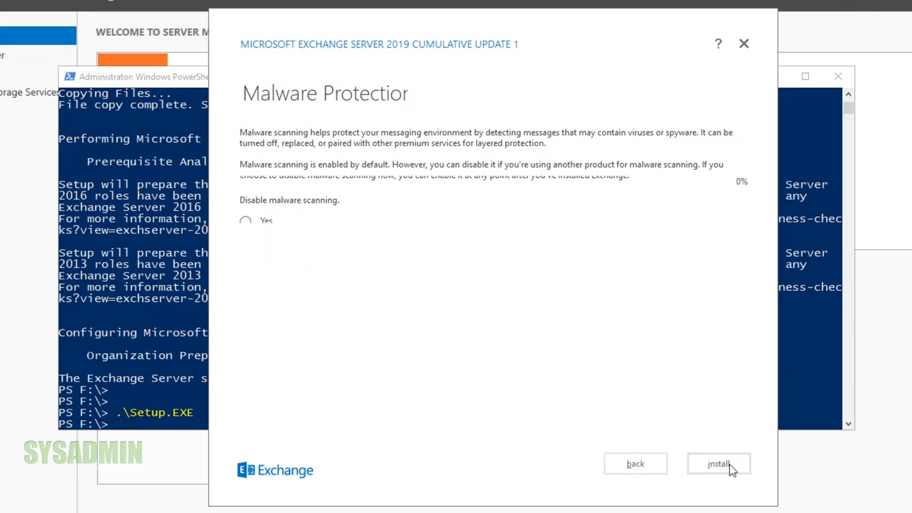
{"action": "left_click", "coordinate": [719, 464]}
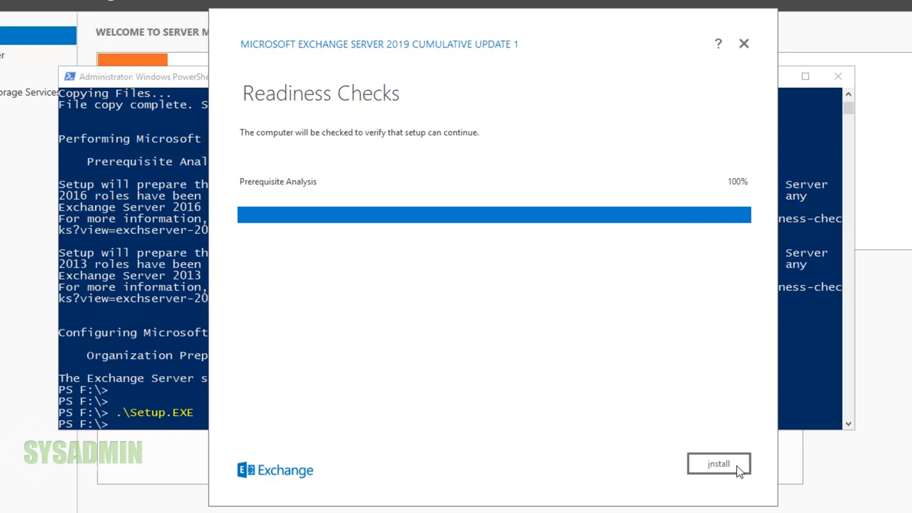
{"action": "left_click", "coordinate": [720, 464]}
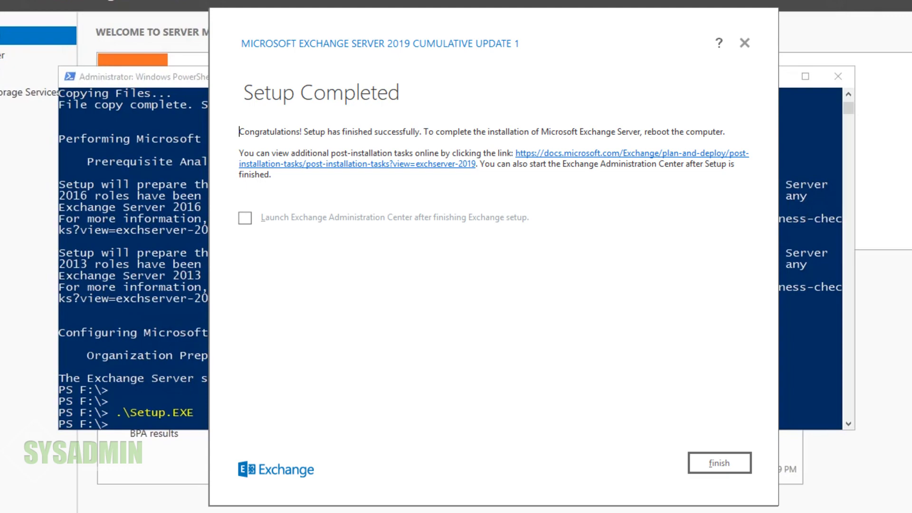
Finish and close the completed Exchange 2019 setup wizard.
{"action": "left_click", "coordinate": [719, 463]}
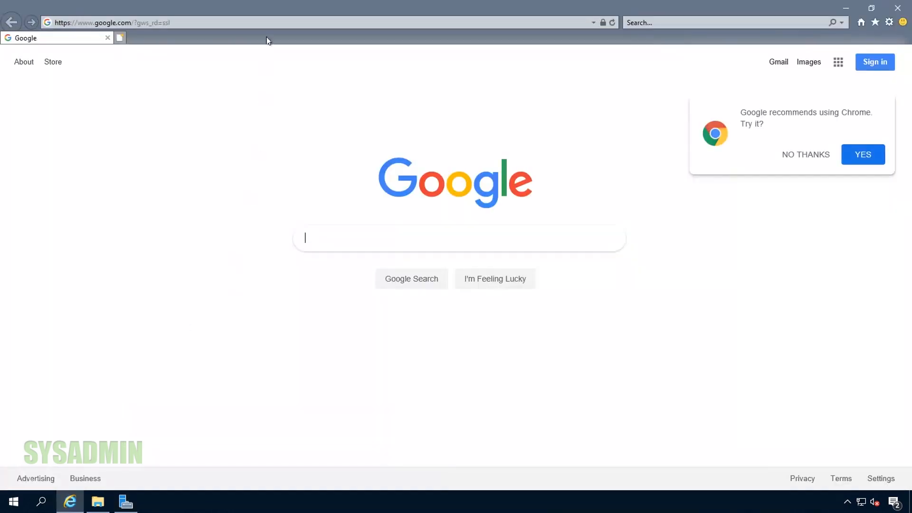
{"action": "type", "text": "https"}
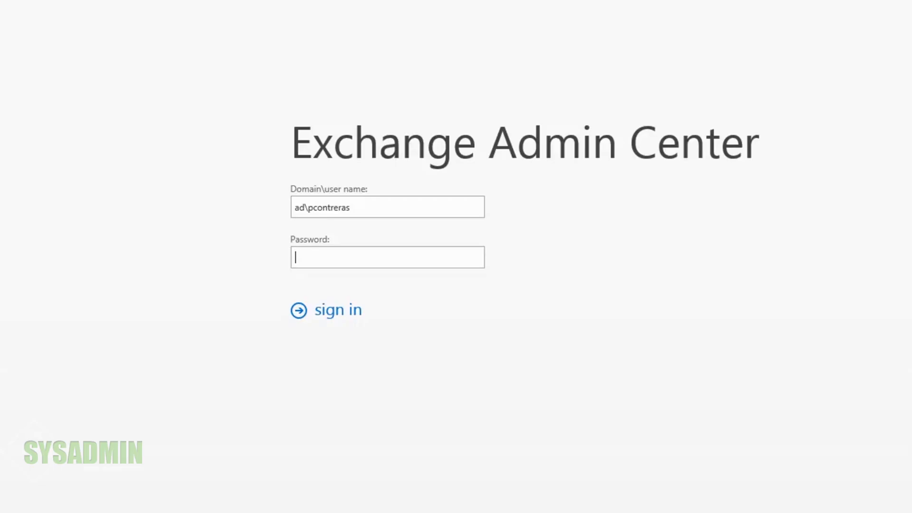
{"action": "mouse_move", "coordinate": [326, 257]}
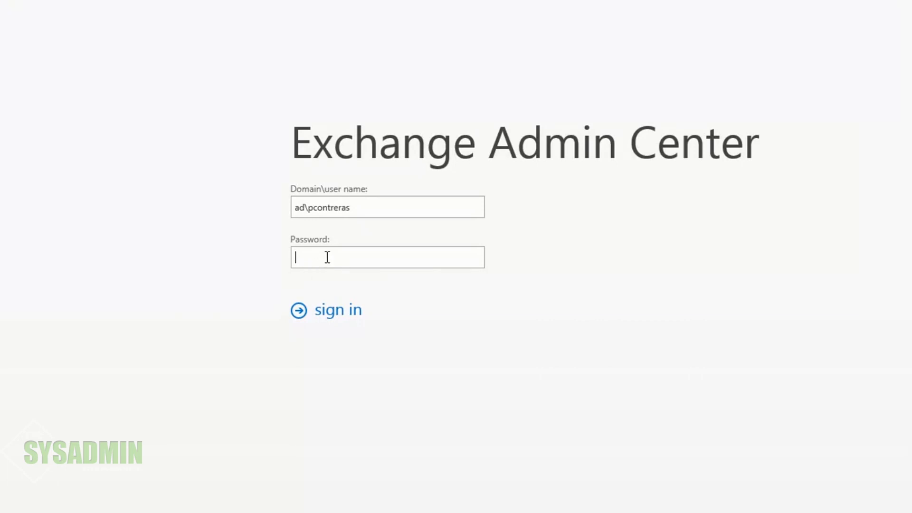